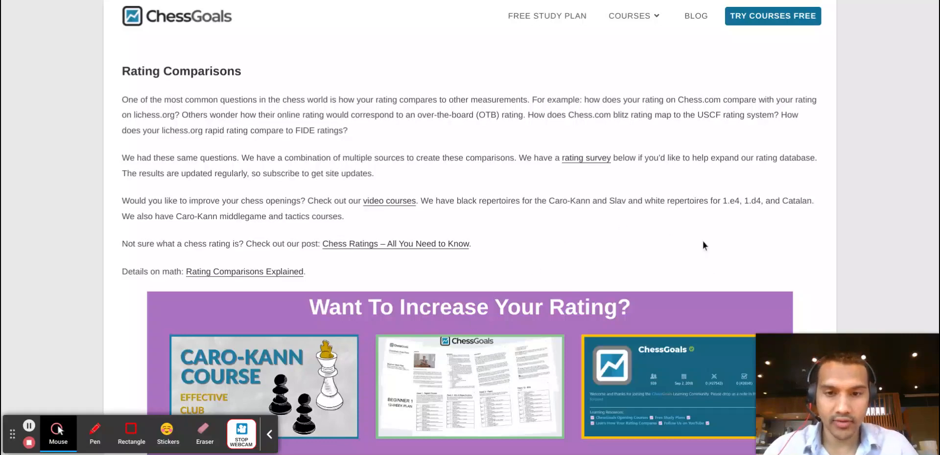
Scroll past the table of contents to the Chess.com blitz table with bullet, rapid, USCF and FIDE columns
{"action": "scroll", "scroll_direction": "down", "scroll_amount": 3}
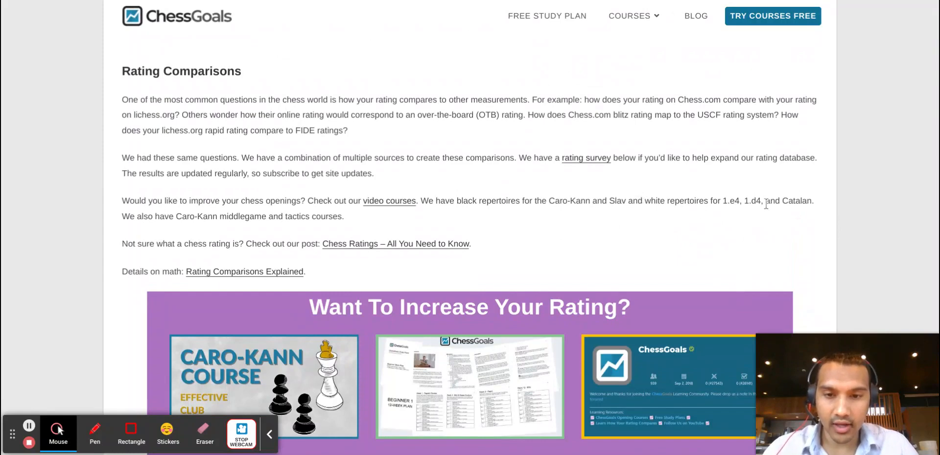
{"action": "scroll", "scroll_direction": "down", "scroll_amount": 3}
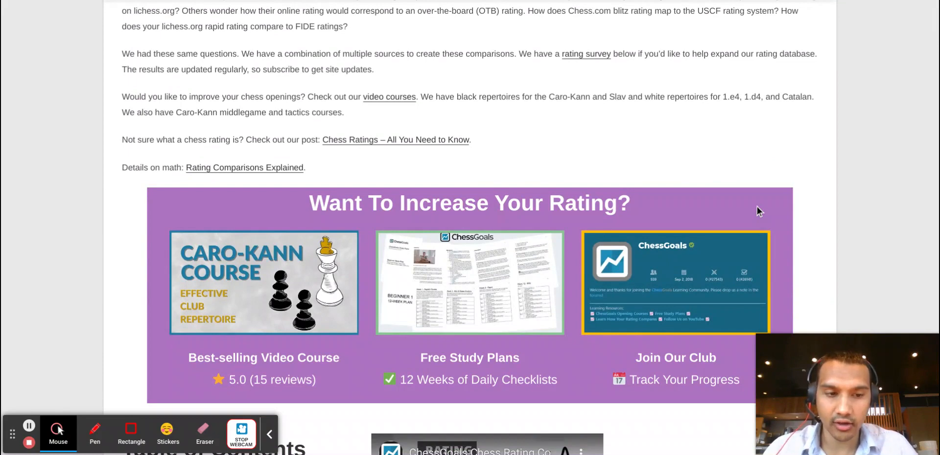
{"action": "mouse_move", "coordinate": [821, 119]}
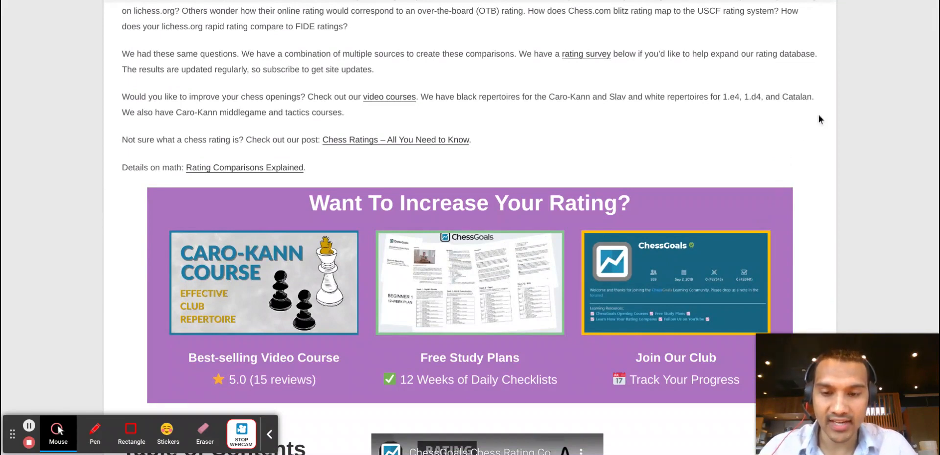
{"action": "mouse_move", "coordinate": [811, 148]}
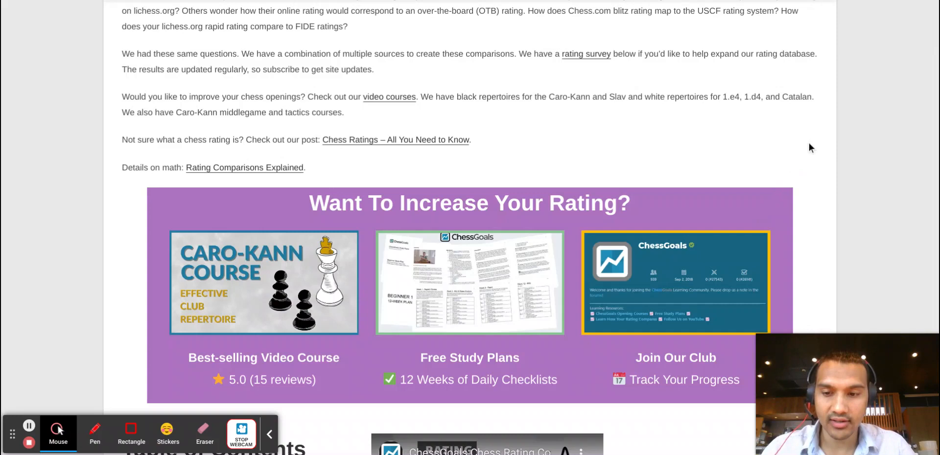
{"action": "mouse_move", "coordinate": [805, 167]}
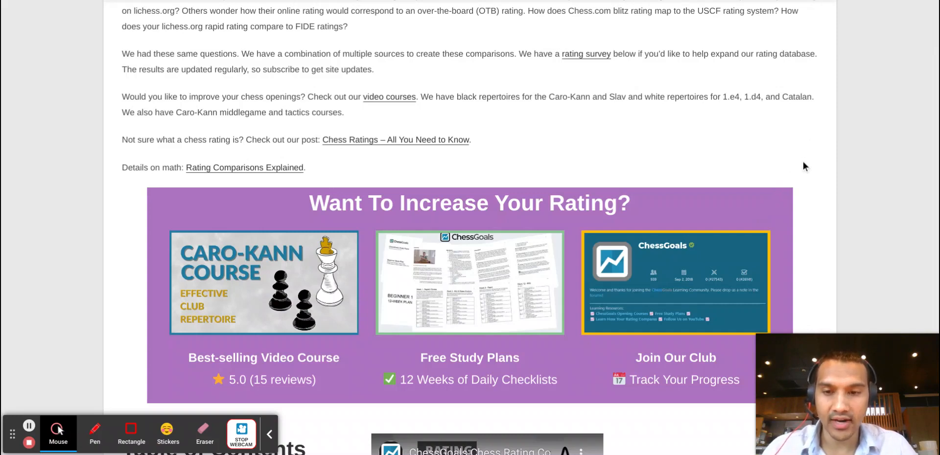
{"action": "mouse_move", "coordinate": [809, 197]}
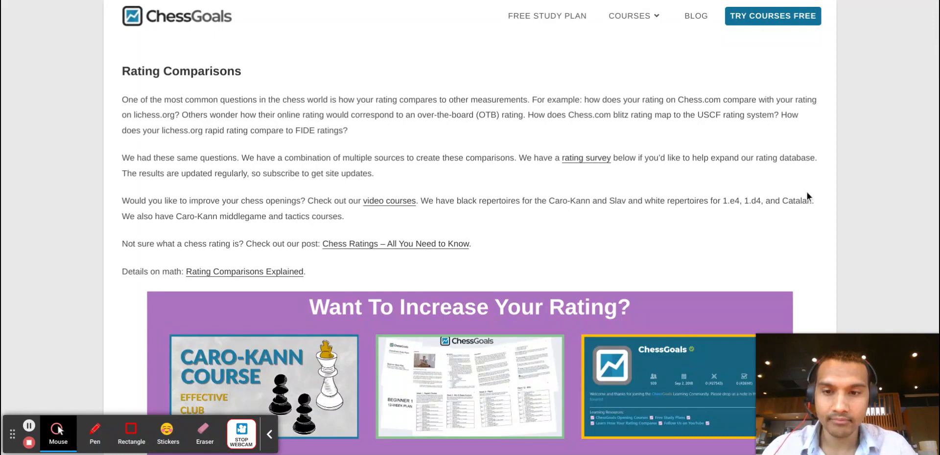
{"action": "scroll", "scroll_direction": "down", "scroll_amount": 3}
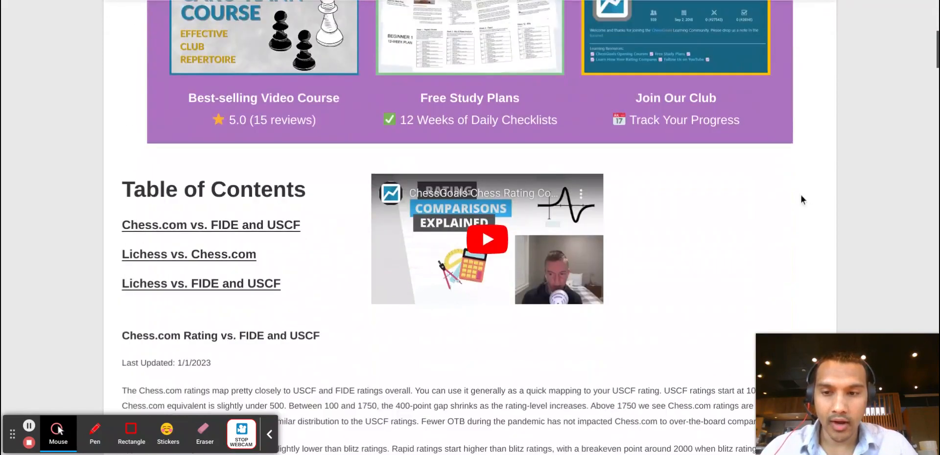
{"action": "scroll", "scroll_direction": "down", "scroll_amount": 3}
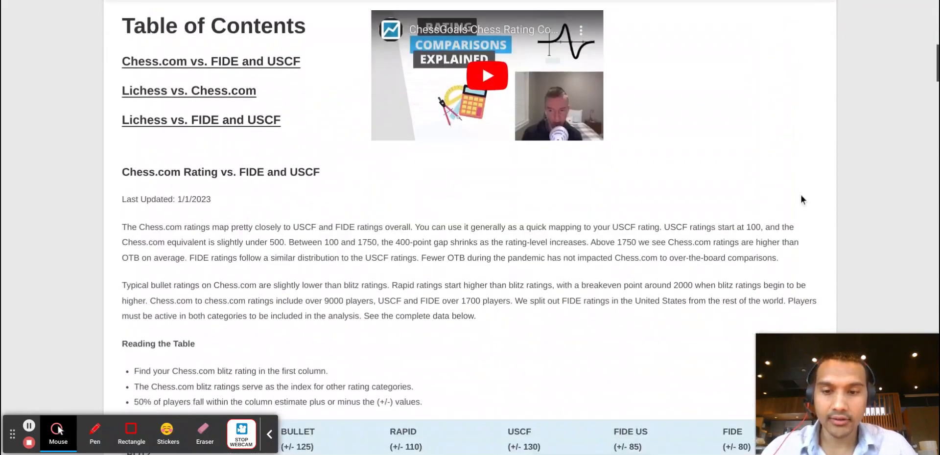
{"action": "scroll", "scroll_direction": "down", "scroll_amount": 3}
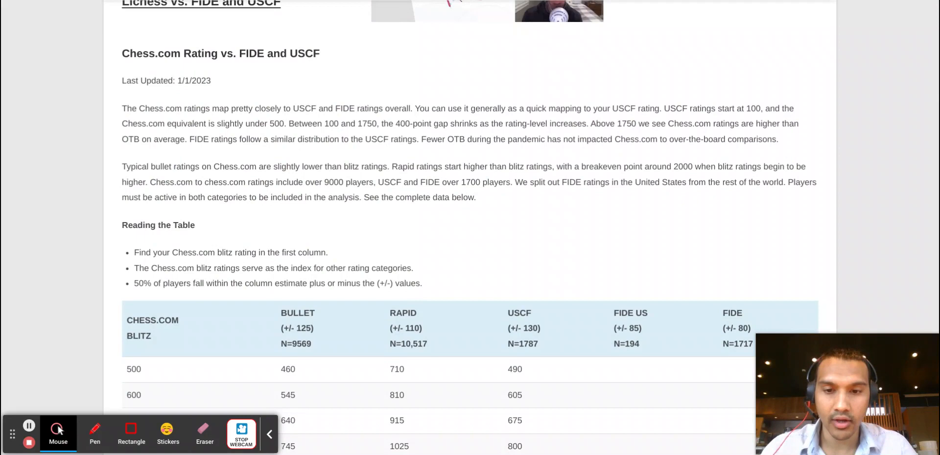
{"action": "mouse_move", "coordinate": [578, 245]}
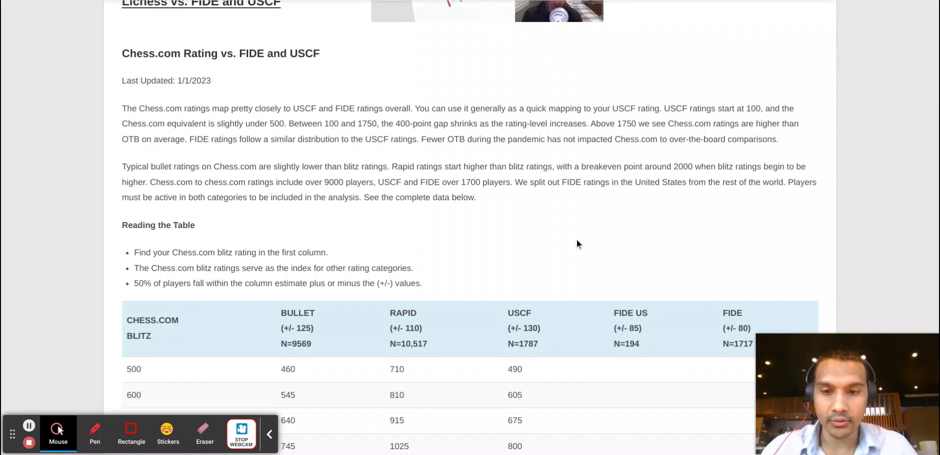
{"action": "mouse_move", "coordinate": [581, 244]}
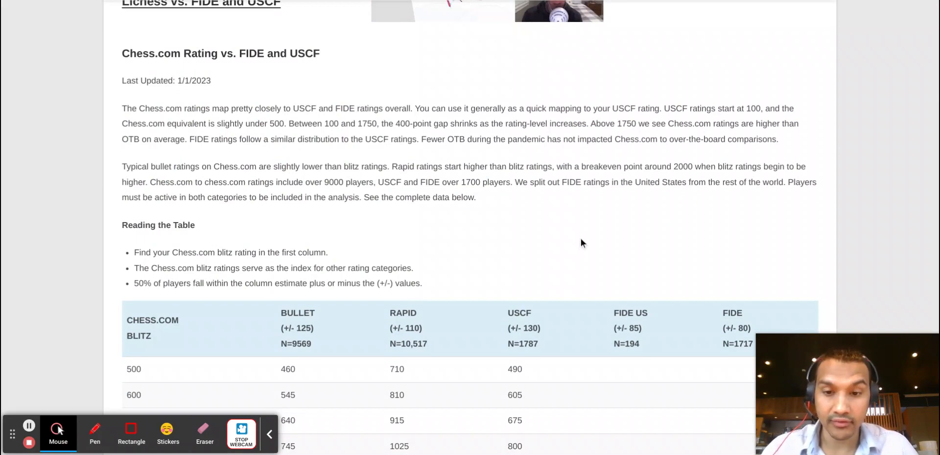
{"action": "scroll", "scroll_direction": "down", "scroll_amount": 3}
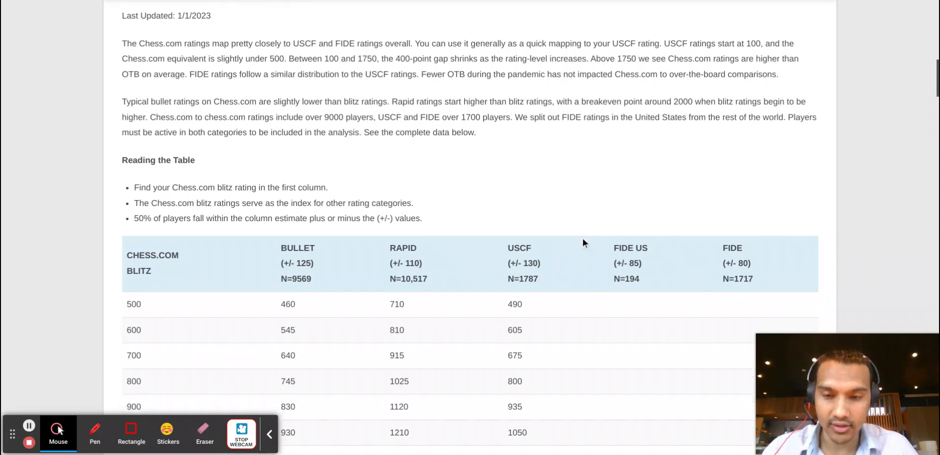
{"action": "scroll", "scroll_direction": "down", "scroll_amount": 3}
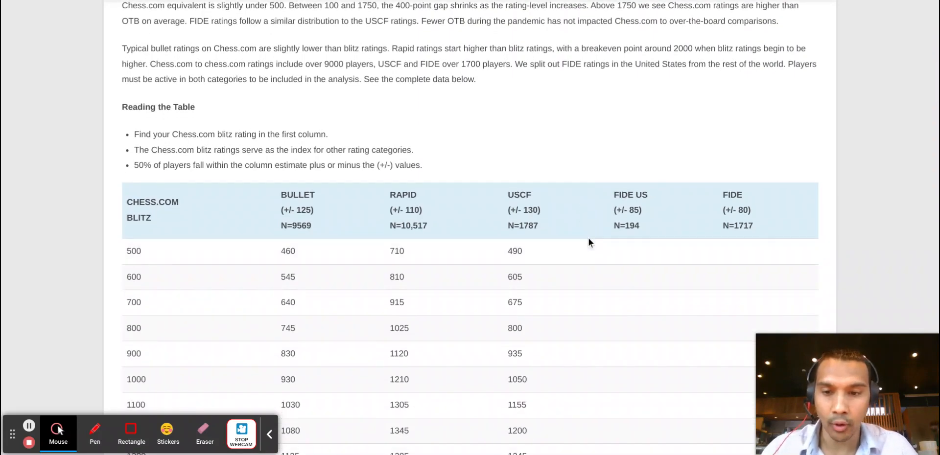
{"action": "scroll", "scroll_direction": "down", "scroll_amount": 3}
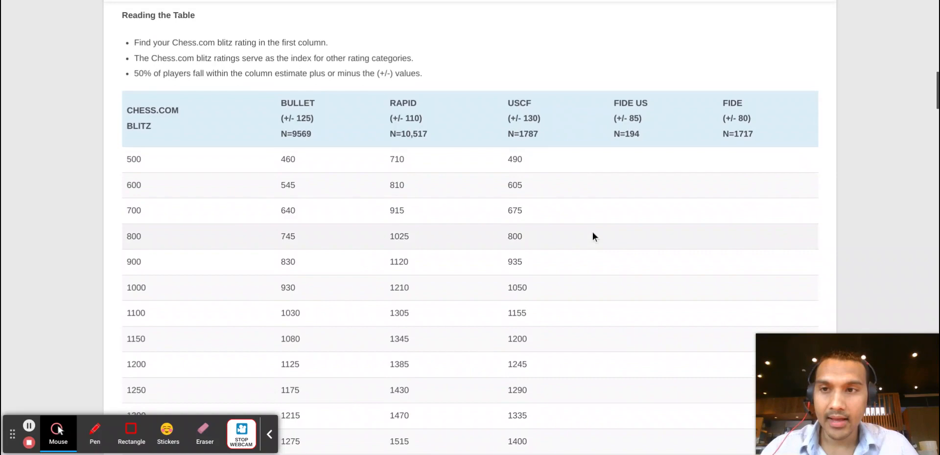
{"action": "scroll", "scroll_direction": "up", "scroll_amount": 3}
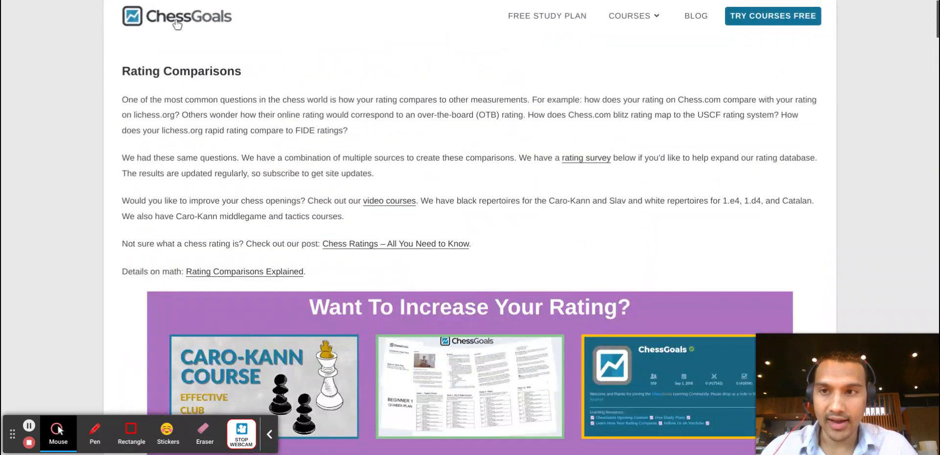
{"action": "mouse_move", "coordinate": [399, 109]}
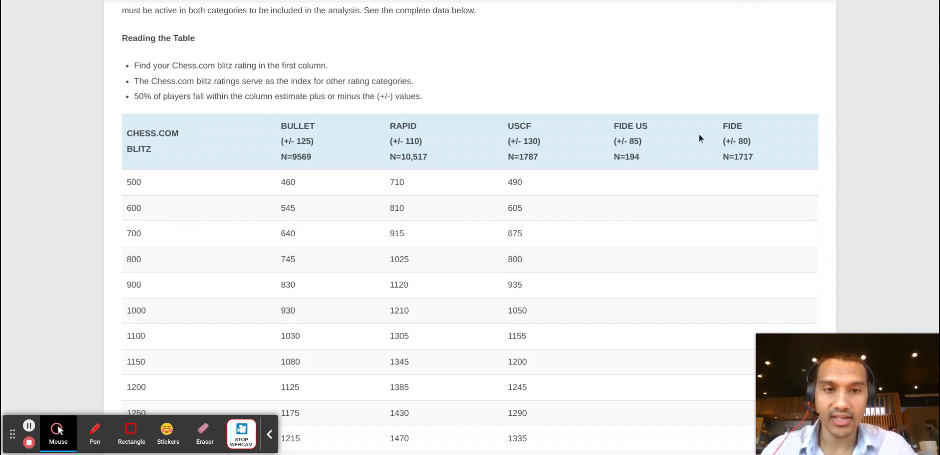
{"action": "mouse_move", "coordinate": [552, 271]}
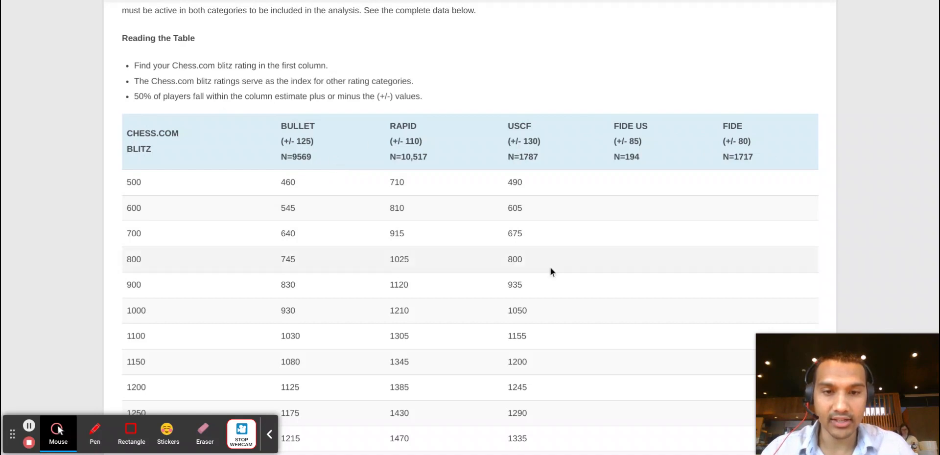
Scroll down through the remaining rows of the Chess.com comparison table
{"action": "scroll", "scroll_direction": "down", "scroll_amount": 3}
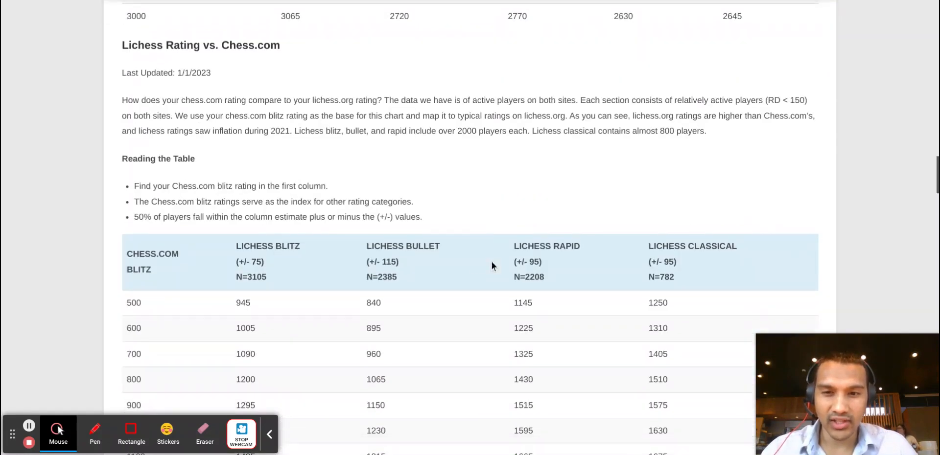
{"action": "mouse_move", "coordinate": [600, 275]}
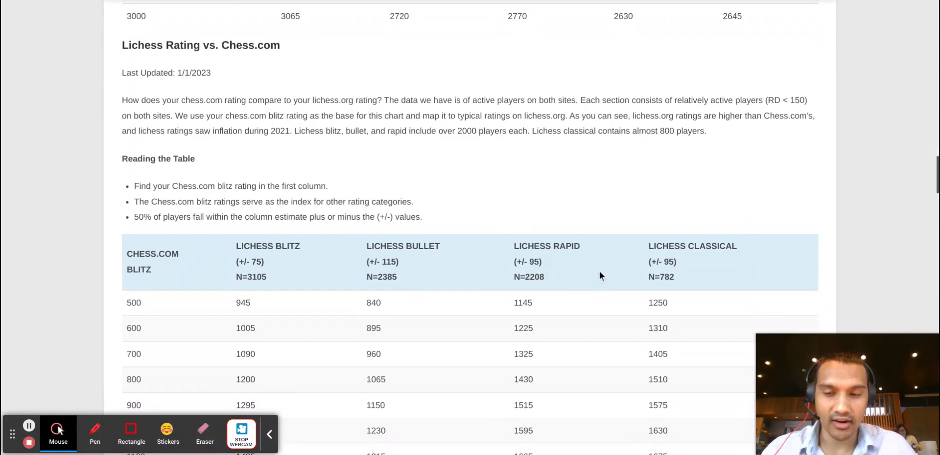
{"action": "scroll", "scroll_direction": "down", "scroll_amount": 3}
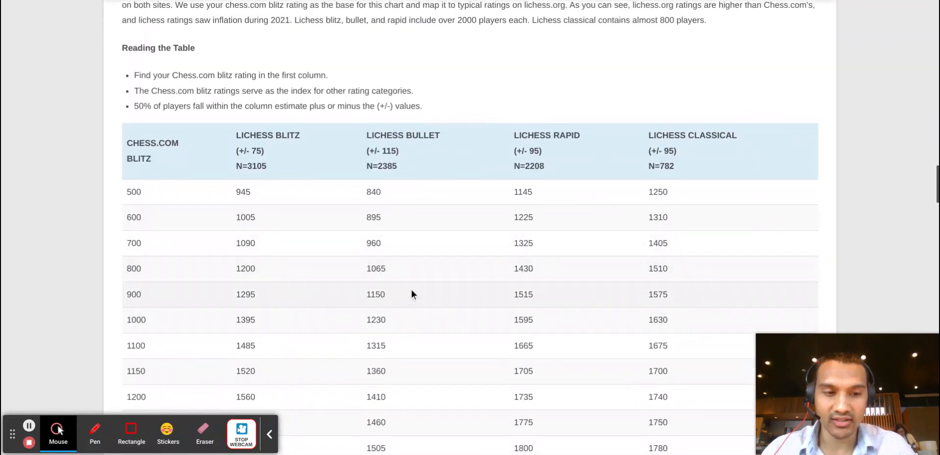
{"action": "scroll", "scroll_direction": "down", "scroll_amount": 3}
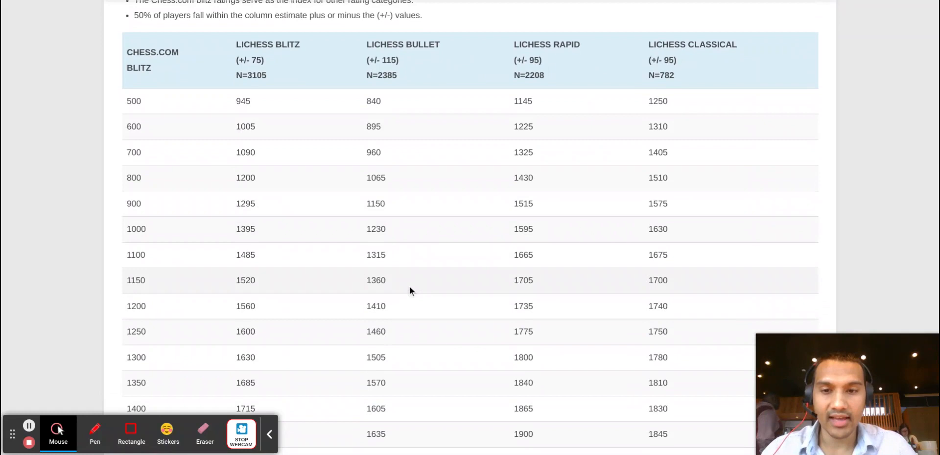
{"action": "mouse_move", "coordinate": [396, 358]}
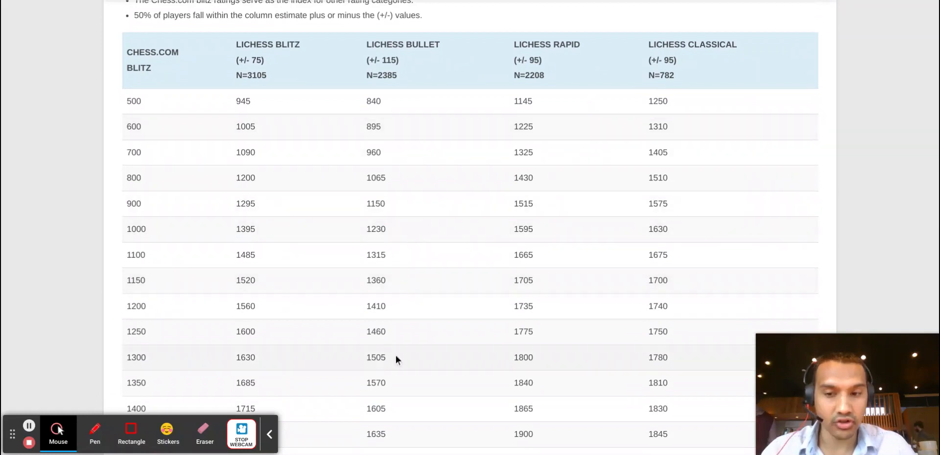
{"action": "scroll", "scroll_direction": "down", "scroll_amount": 3}
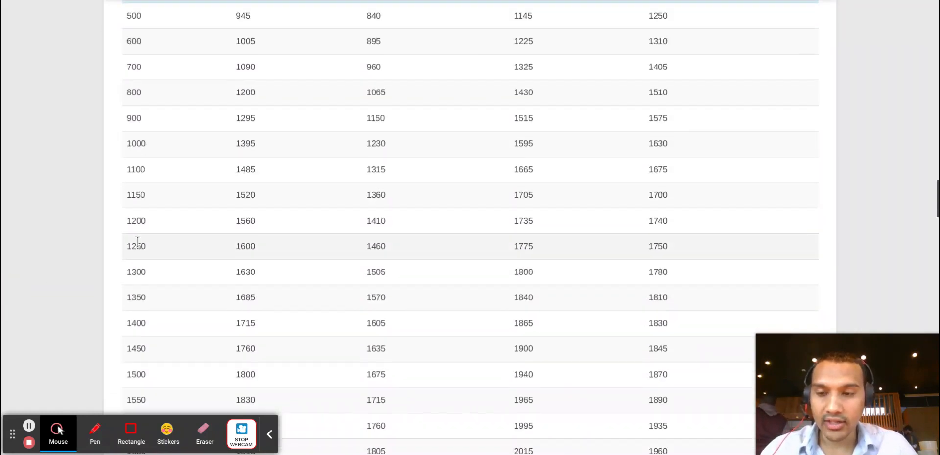
{"action": "scroll", "scroll_direction": "down", "scroll_amount": 3}
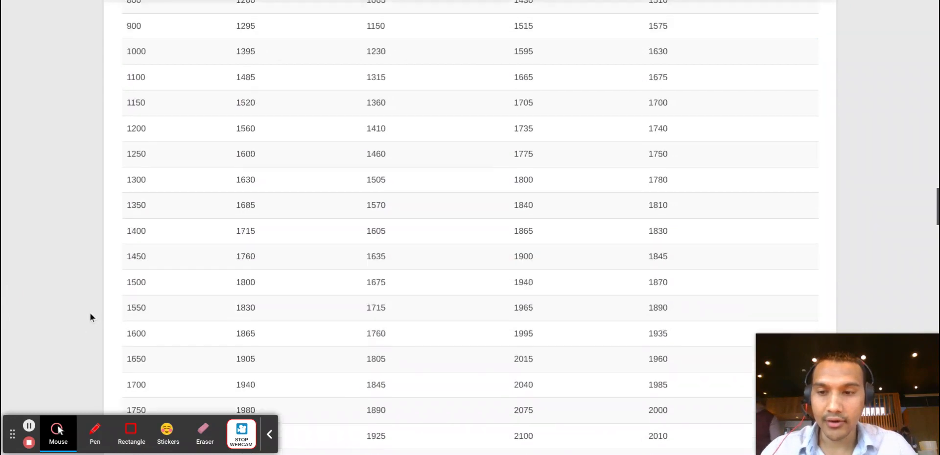
{"action": "scroll", "scroll_direction": "down", "scroll_amount": 3}
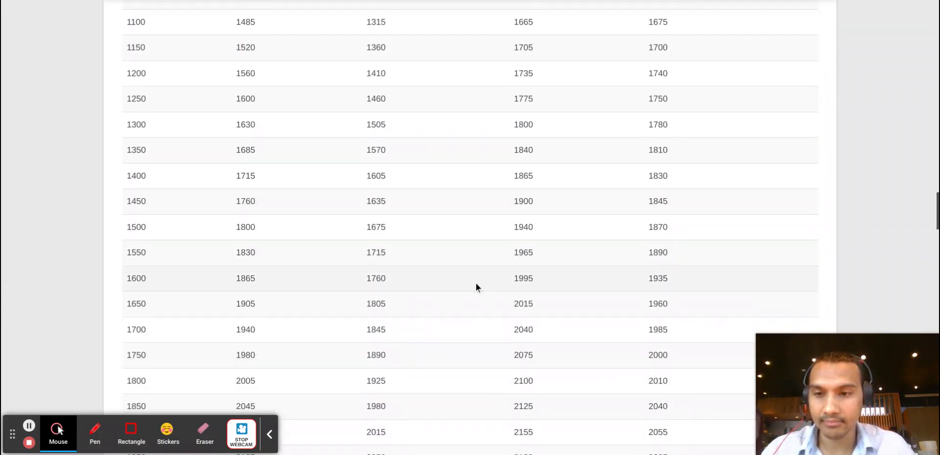
Continue down to the Lichess Rating vs. FIDE and USCF heading and its first table rows
{"action": "scroll", "scroll_direction": "down", "scroll_amount": 3}
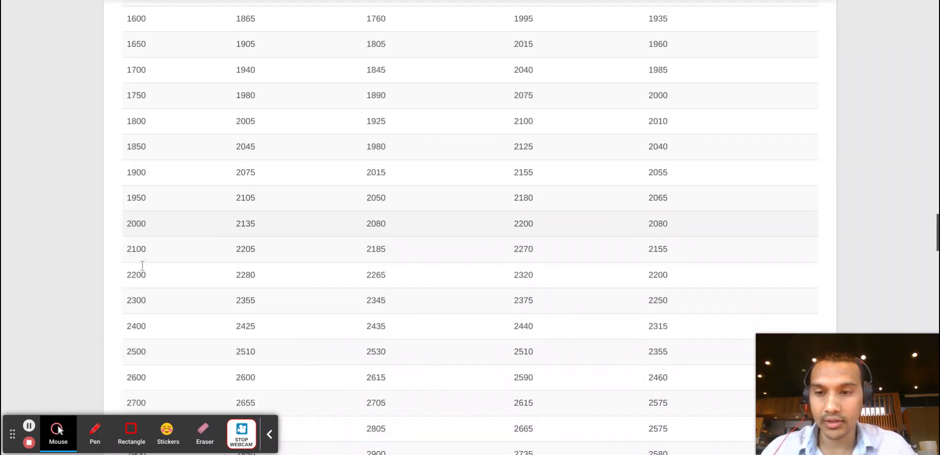
{"action": "scroll", "scroll_direction": "down", "scroll_amount": 3}
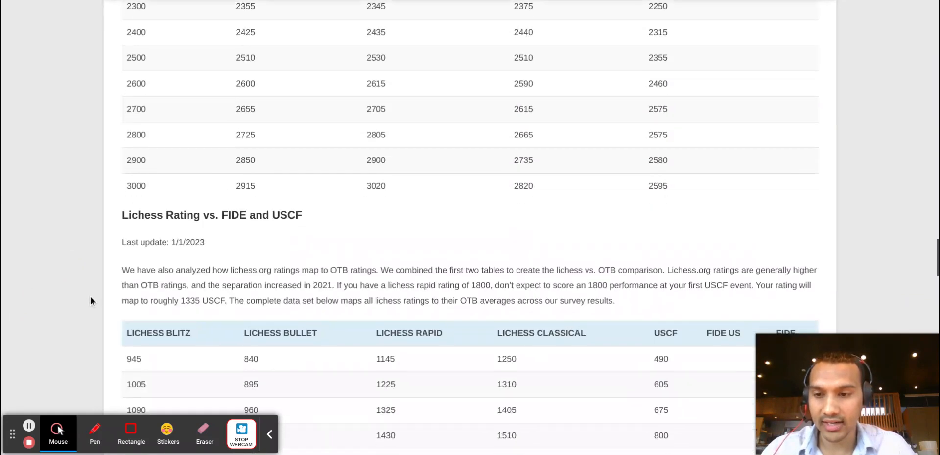
{"action": "scroll", "scroll_direction": "down", "scroll_amount": 3}
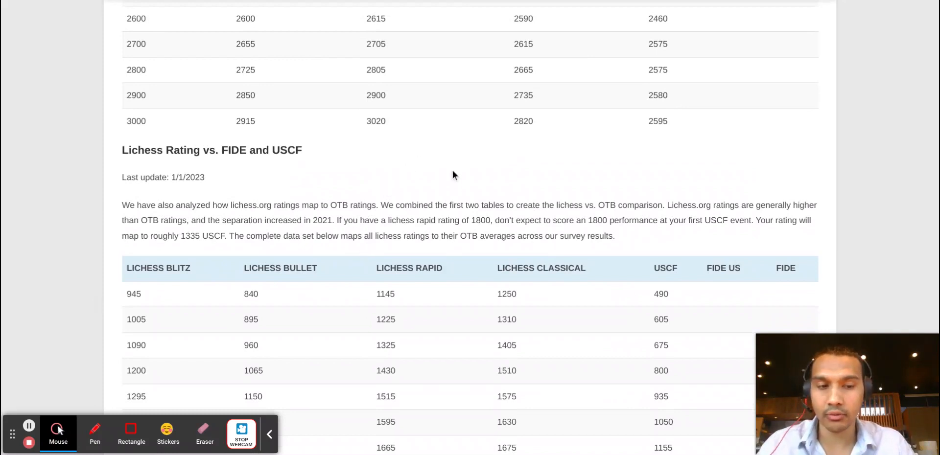
{"action": "mouse_move", "coordinate": [451, 180]}
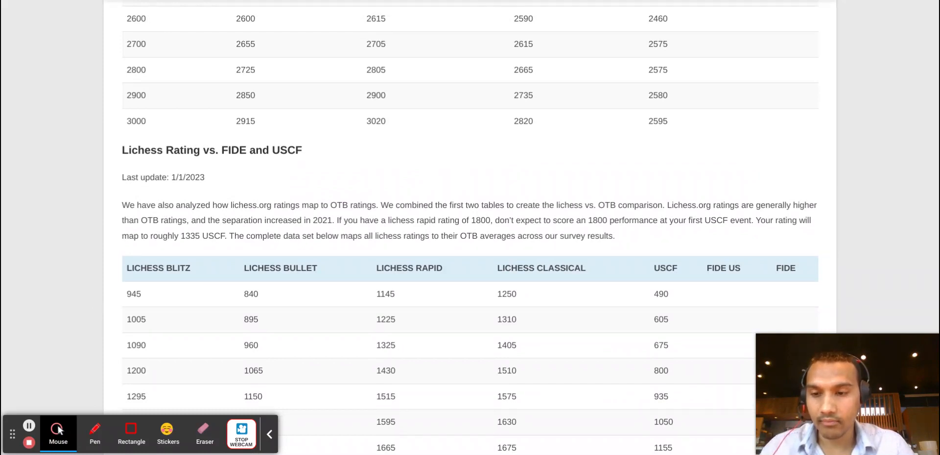
{"action": "mouse_move", "coordinate": [447, 191]}
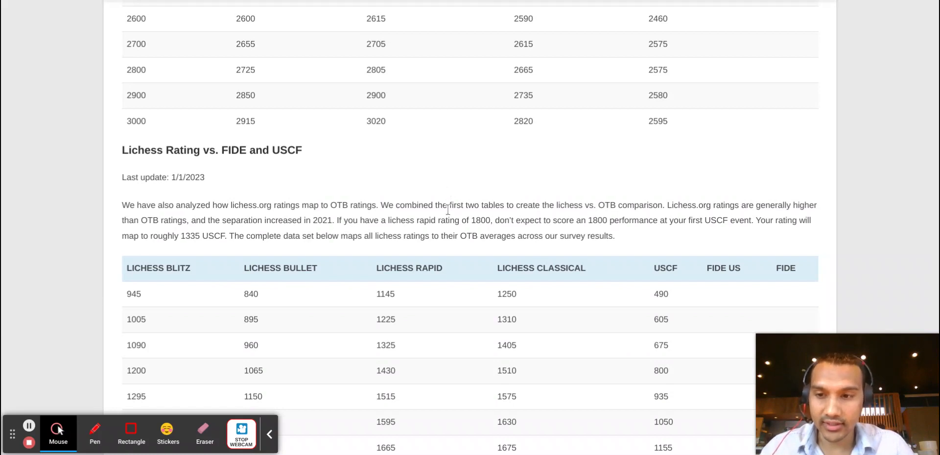
{"action": "mouse_move", "coordinate": [390, 250]}
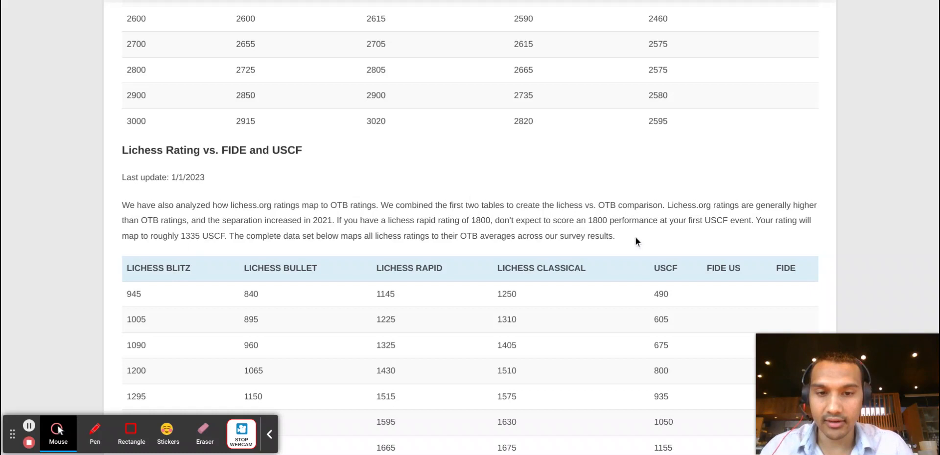
{"action": "scroll", "scroll_direction": "down", "scroll_amount": 3}
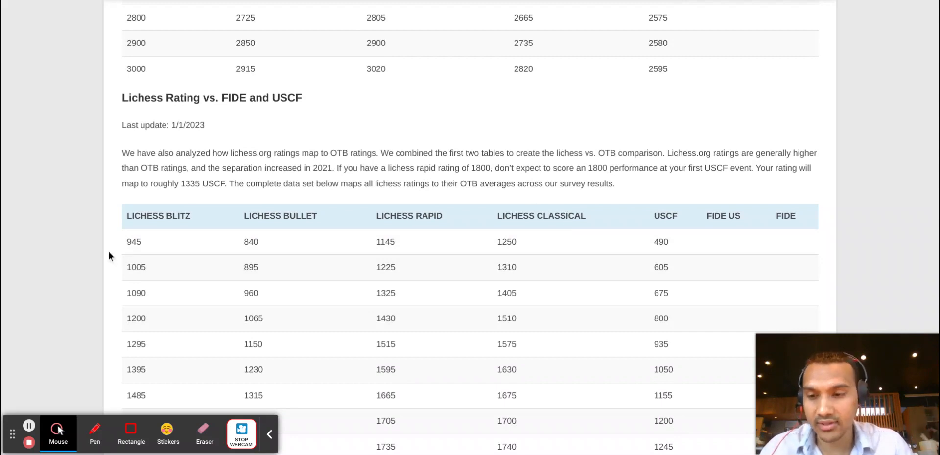
{"action": "mouse_move", "coordinate": [110, 240]}
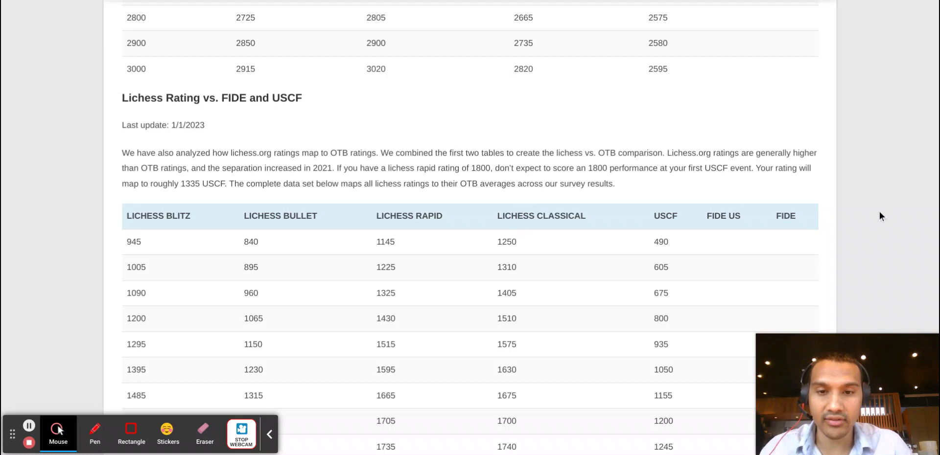
{"action": "mouse_move", "coordinate": [876, 221]}
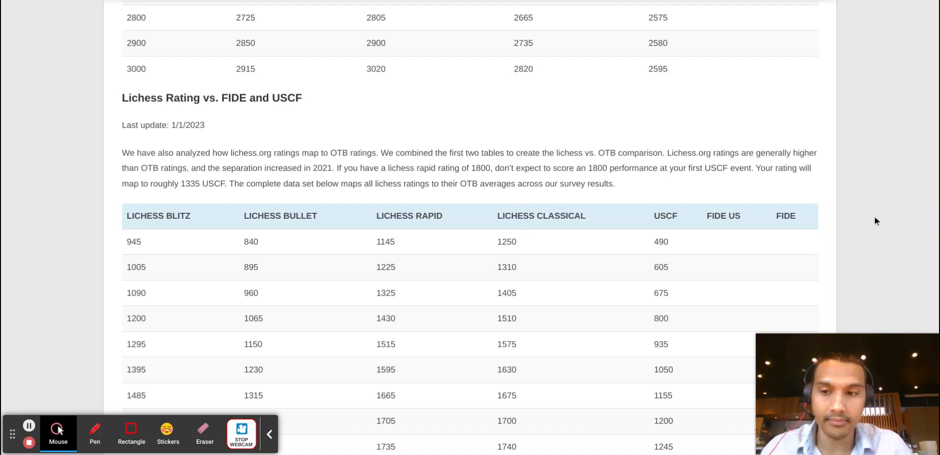
{"action": "scroll", "scroll_direction": "down", "scroll_amount": 3}
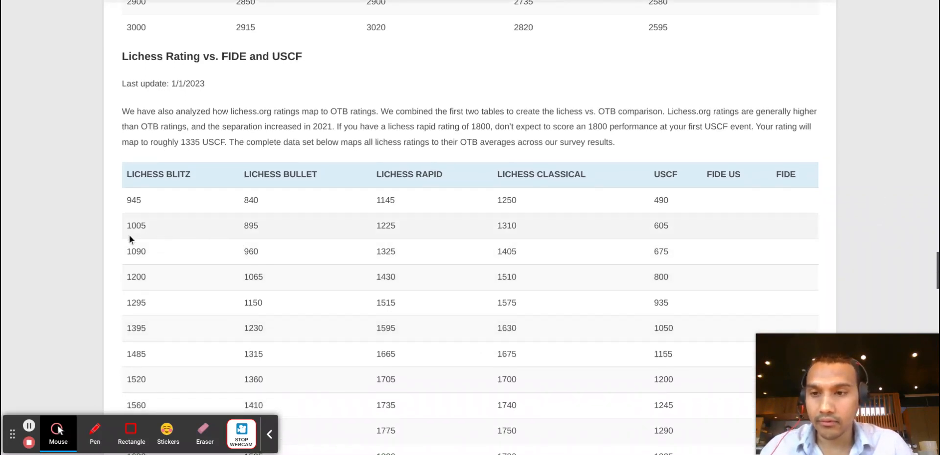
Scroll down through the middle rows of the Lichess blitz, bullet, rapid, classical and USCF table
{"action": "scroll", "scroll_direction": "down", "scroll_amount": 3}
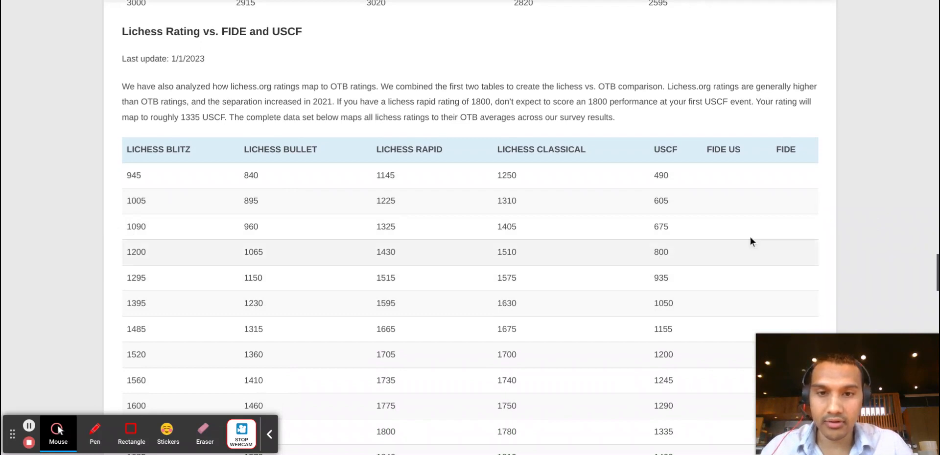
{"action": "scroll", "scroll_direction": "down", "scroll_amount": 3}
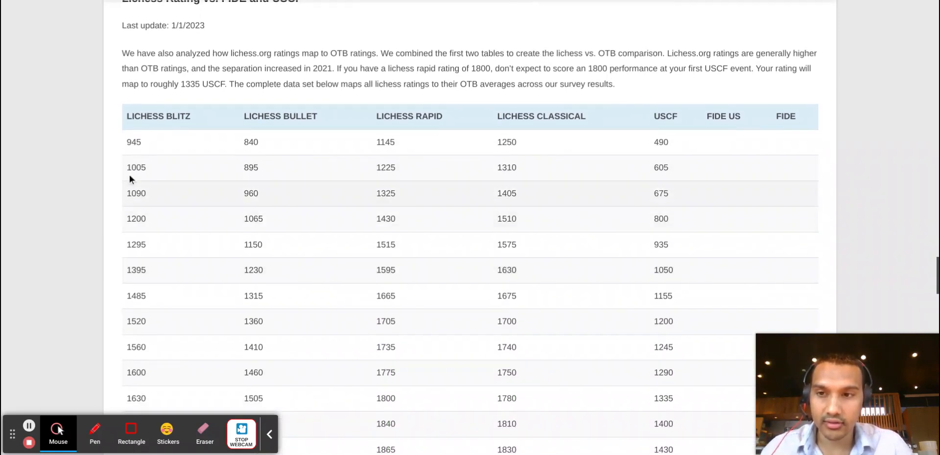
{"action": "scroll", "scroll_direction": "down", "scroll_amount": 3}
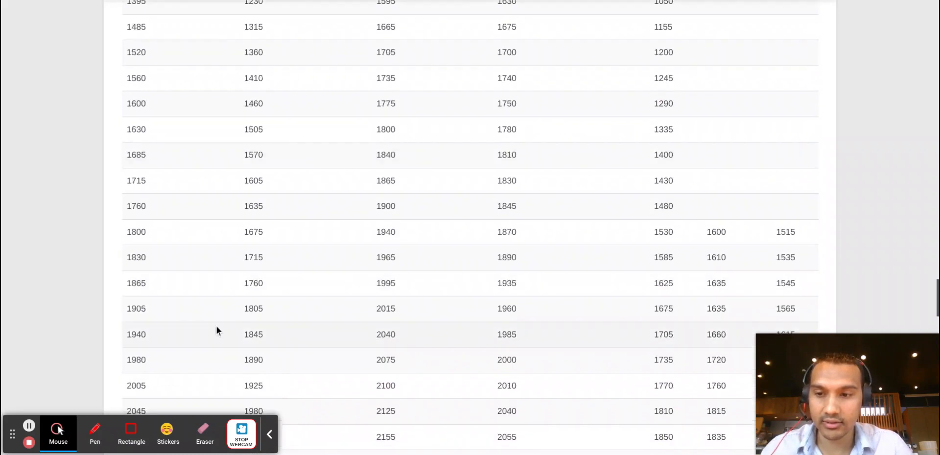
{"action": "scroll", "scroll_direction": "down", "scroll_amount": 3}
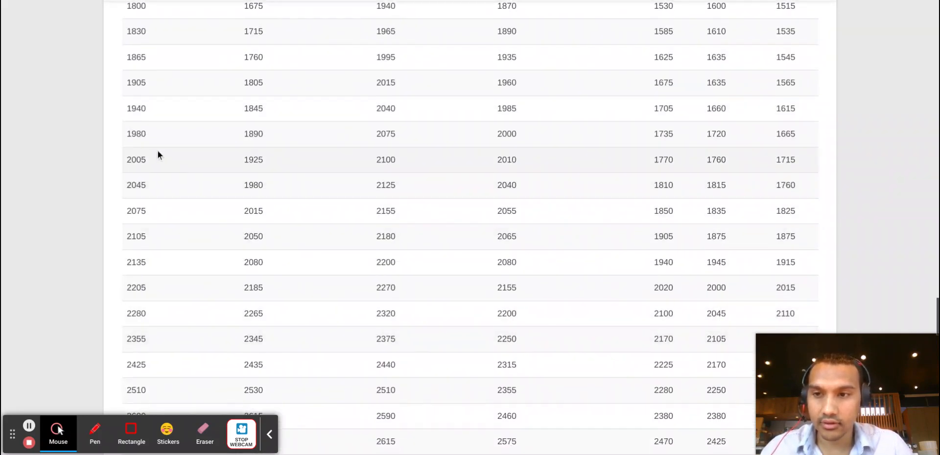
{"action": "scroll", "scroll_direction": "up", "scroll_amount": 3}
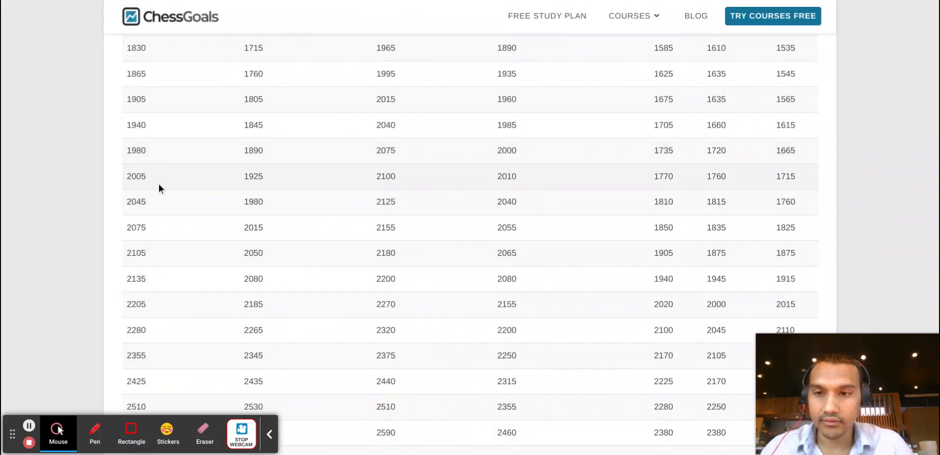
{"action": "scroll", "scroll_direction": "down", "scroll_amount": 3}
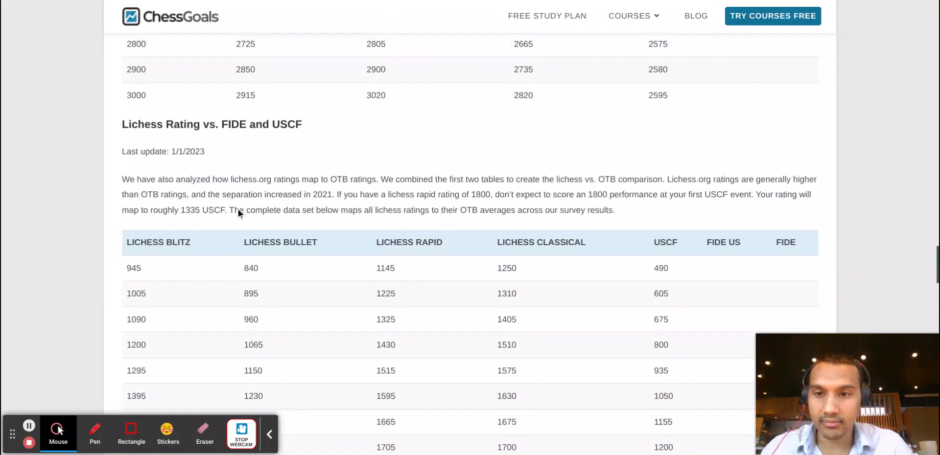
{"action": "scroll", "scroll_direction": "down", "scroll_amount": 3}
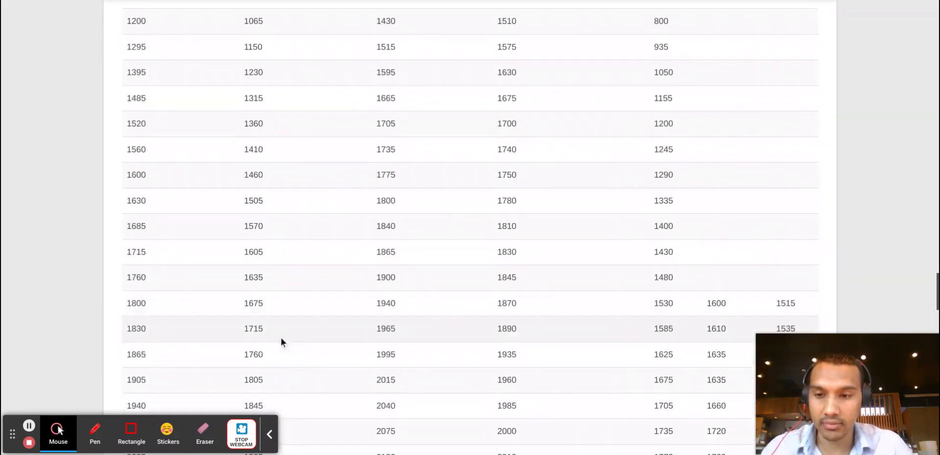
{"action": "scroll", "scroll_direction": "down", "scroll_amount": 3}
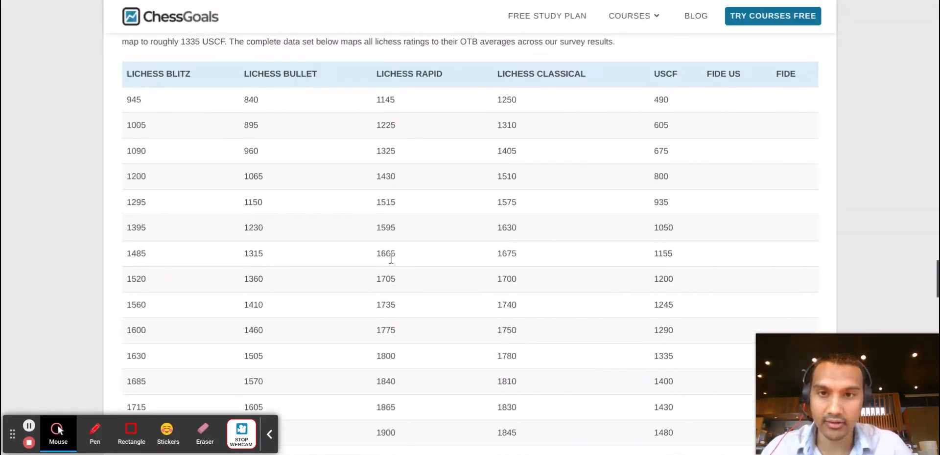
Read down to the Lichess table's final rows until the Next Steps heading appears
{"action": "scroll", "scroll_direction": "down", "scroll_amount": 3}
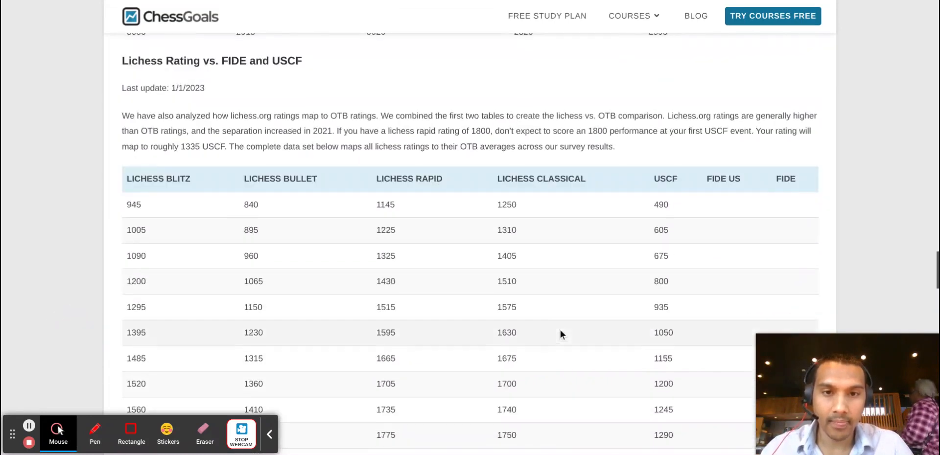
{"action": "scroll", "scroll_direction": "down", "scroll_amount": 3}
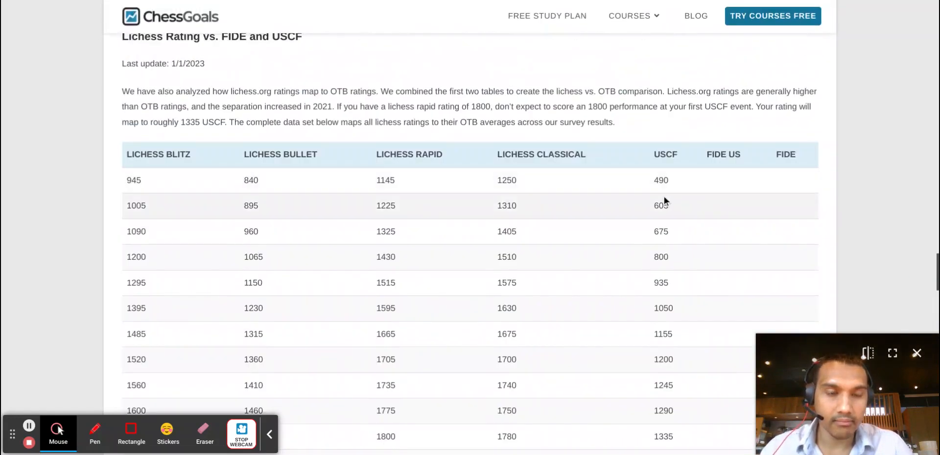
{"action": "scroll", "scroll_direction": "down", "scroll_amount": 3}
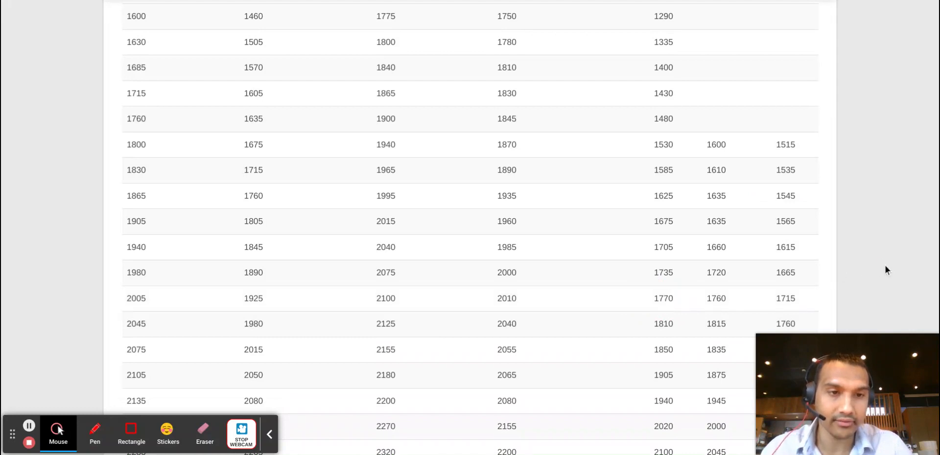
{"action": "scroll", "scroll_direction": "down", "scroll_amount": 3}
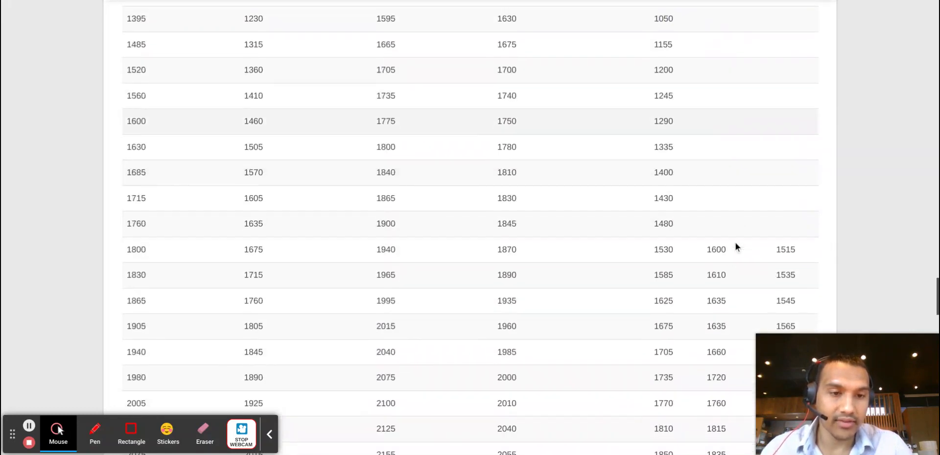
{"action": "scroll", "scroll_direction": "down", "scroll_amount": 3}
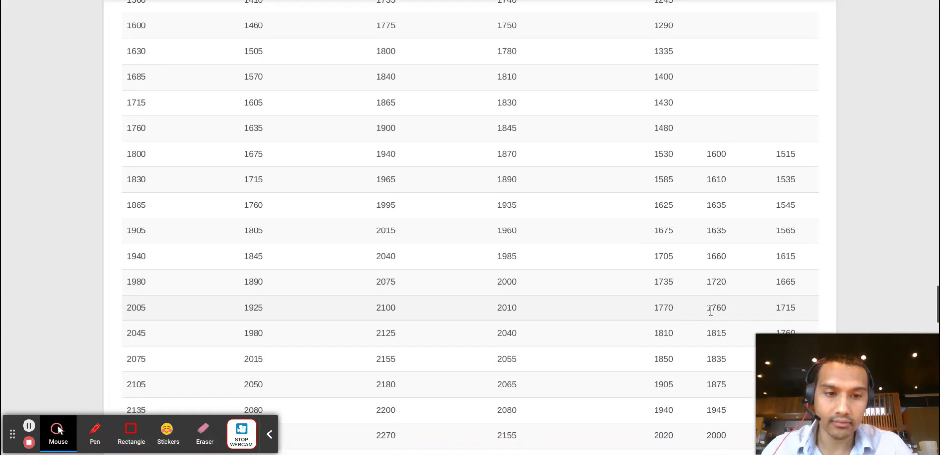
{"action": "double_click", "coordinate": [716, 308]}
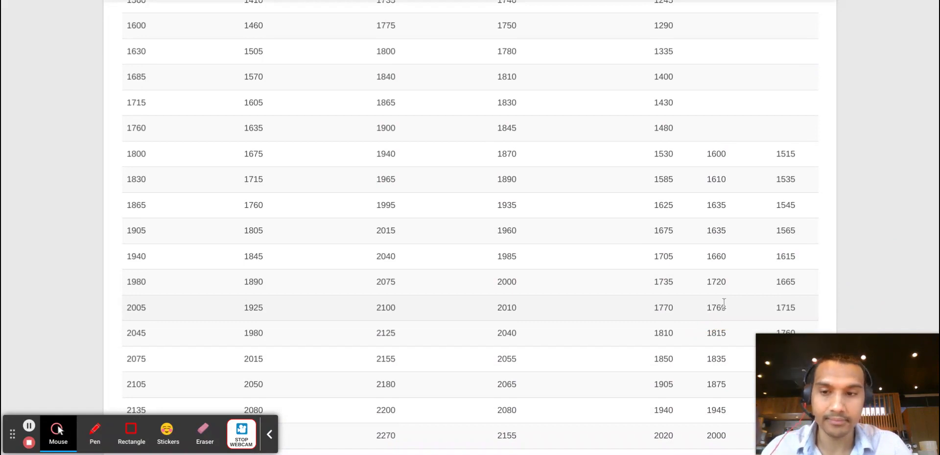
{"action": "scroll", "scroll_direction": "down", "scroll_amount": 3}
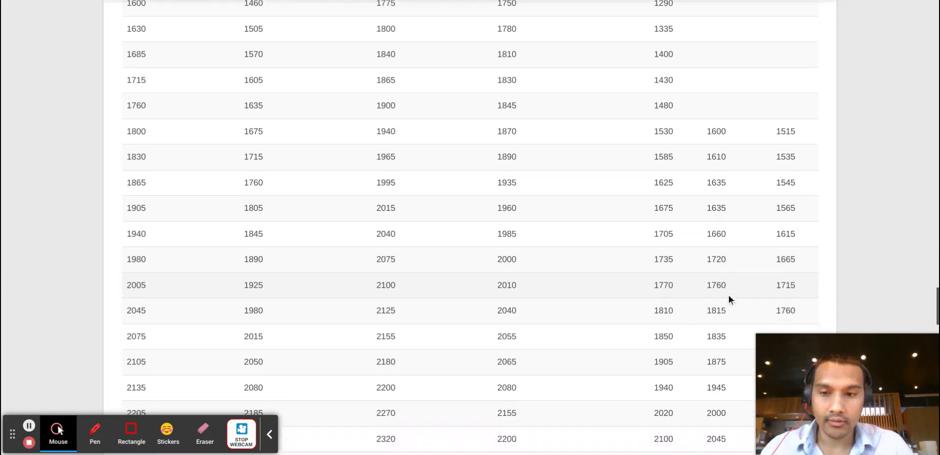
{"action": "scroll", "scroll_direction": "down", "scroll_amount": 3}
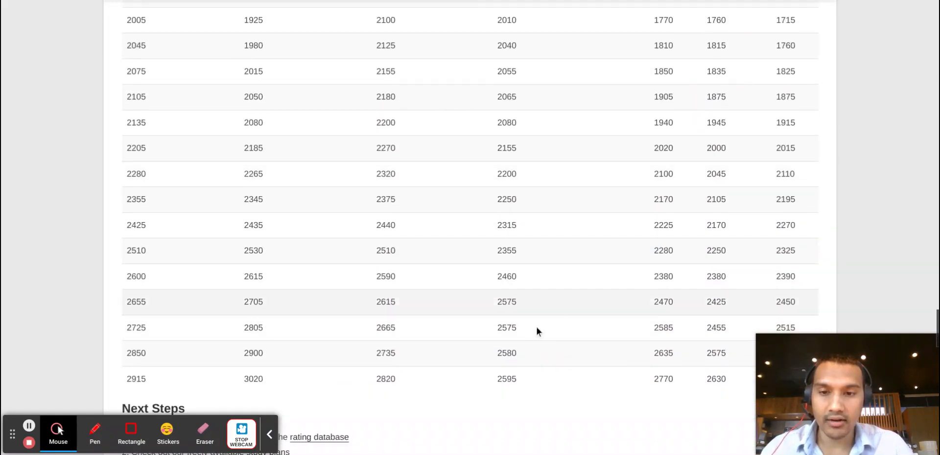
Scroll through the Next Steps list and back toward the Rating Comparisons intro and course banner
{"action": "scroll", "scroll_direction": "down", "scroll_amount": 3}
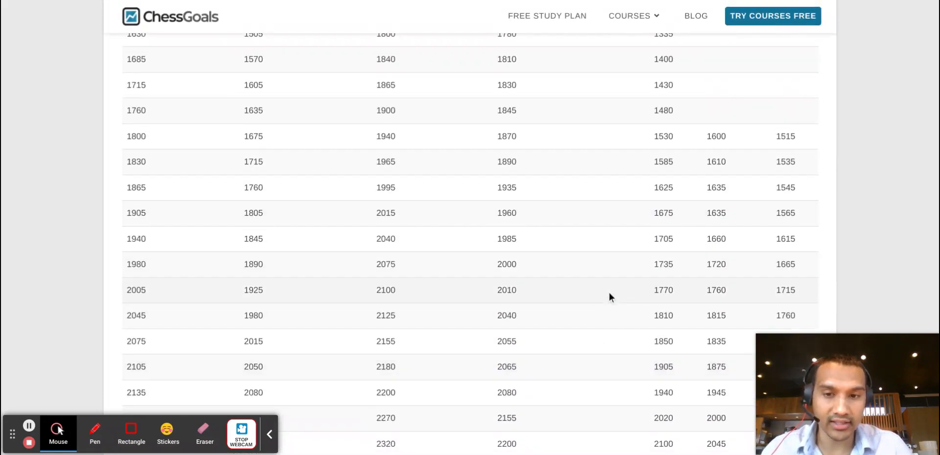
{"action": "mouse_move", "coordinate": [814, 240]}
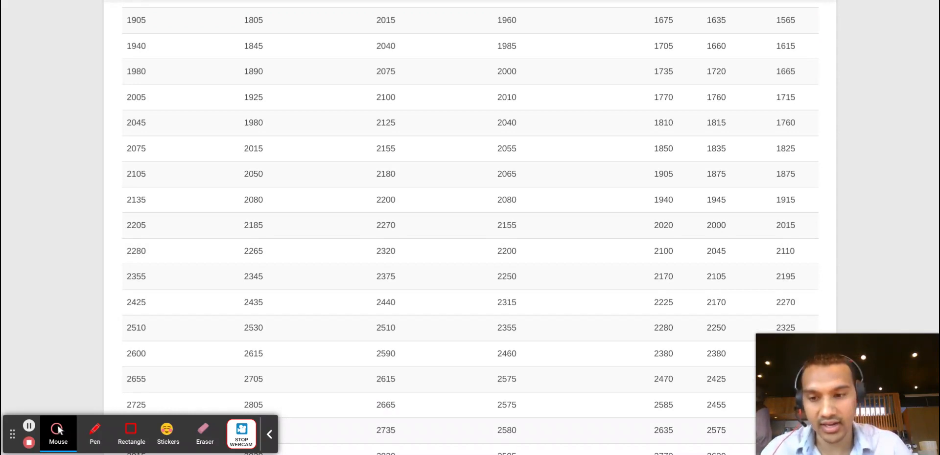
{"action": "scroll", "scroll_direction": "down", "scroll_amount": 3}
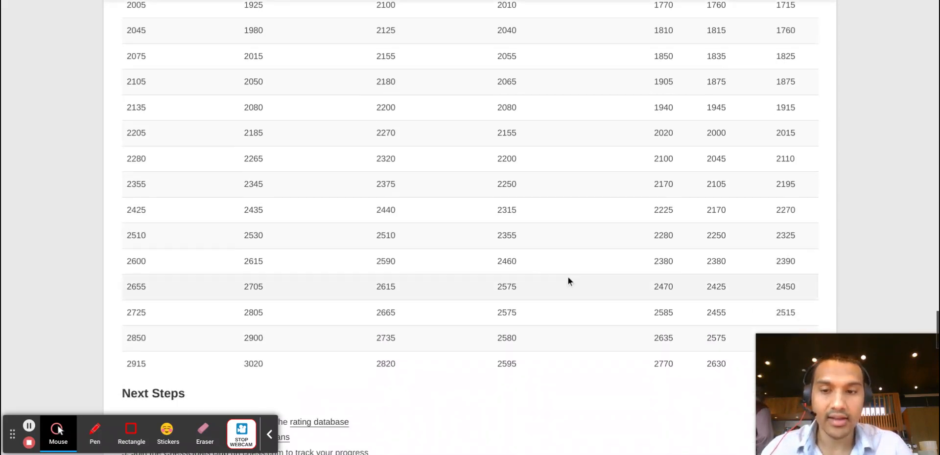
{"action": "mouse_move", "coordinate": [519, 240]}
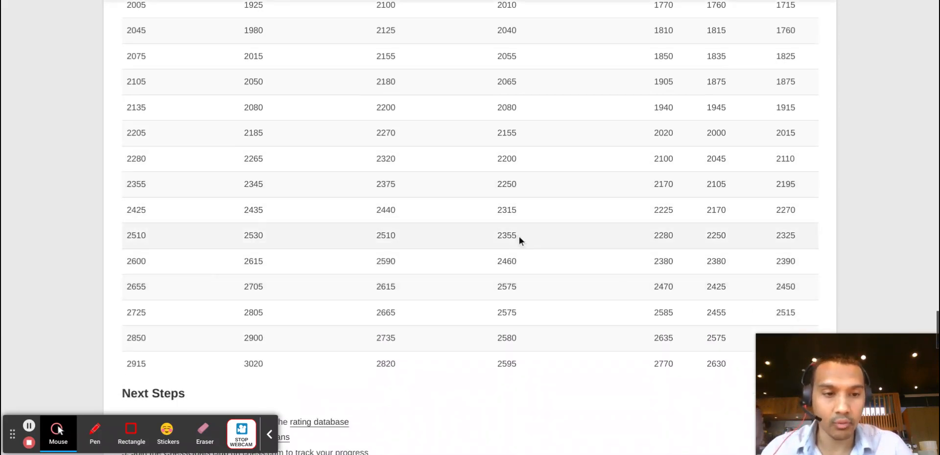
{"action": "scroll", "scroll_direction": "down", "scroll_amount": 3}
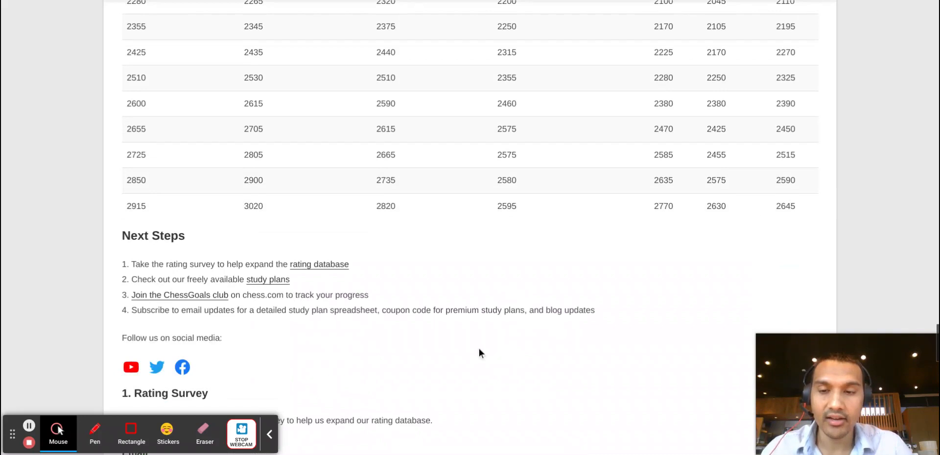
{"action": "scroll", "scroll_direction": "up", "scroll_amount": 3}
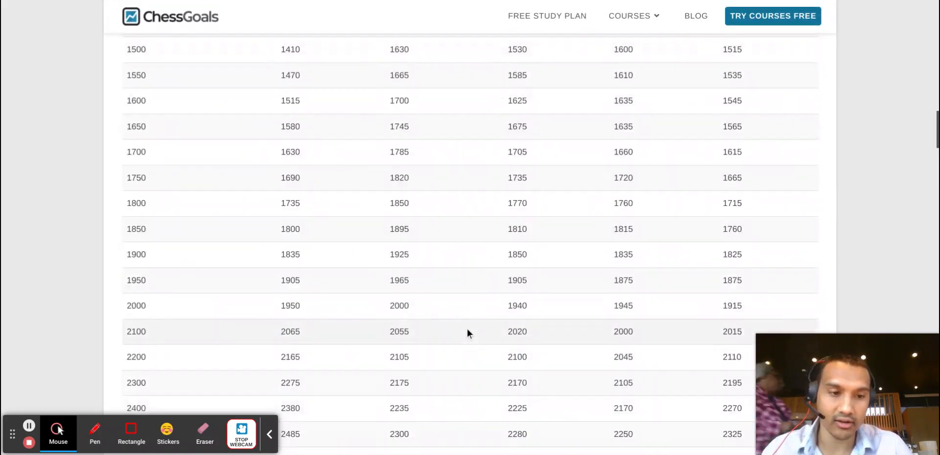
{"action": "scroll", "scroll_direction": "down", "scroll_amount": 3}
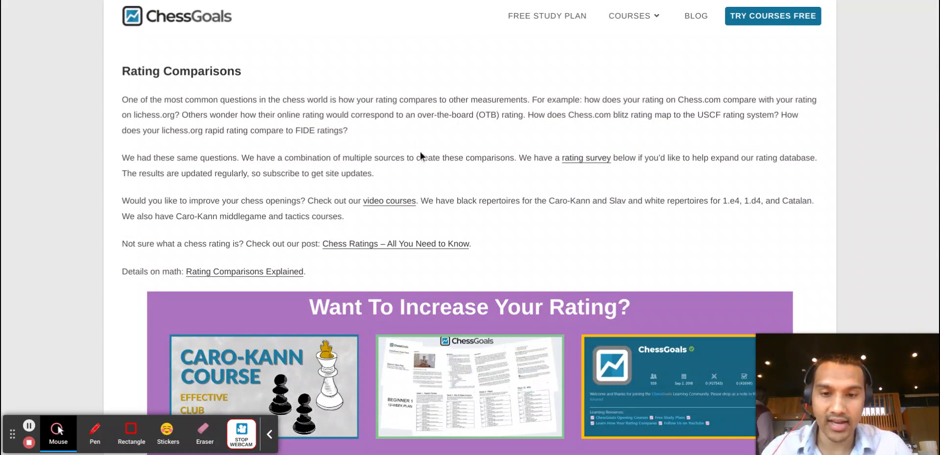
{"action": "mouse_move", "coordinate": [531, 183]}
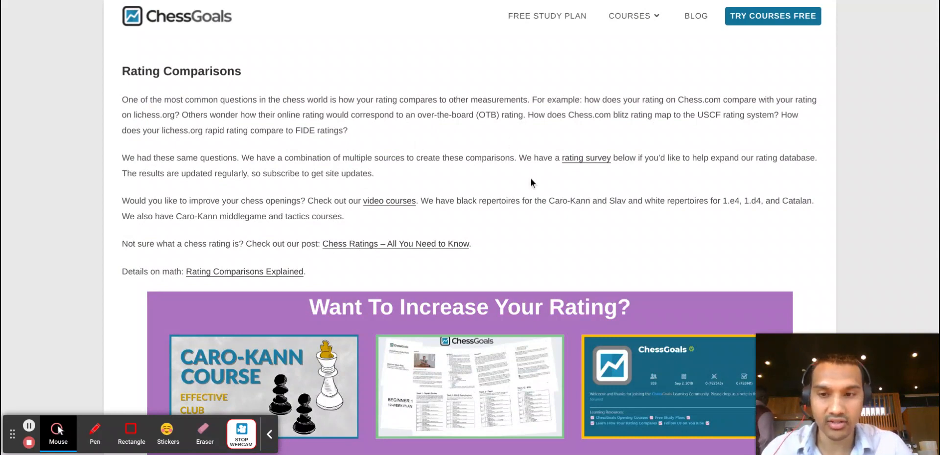